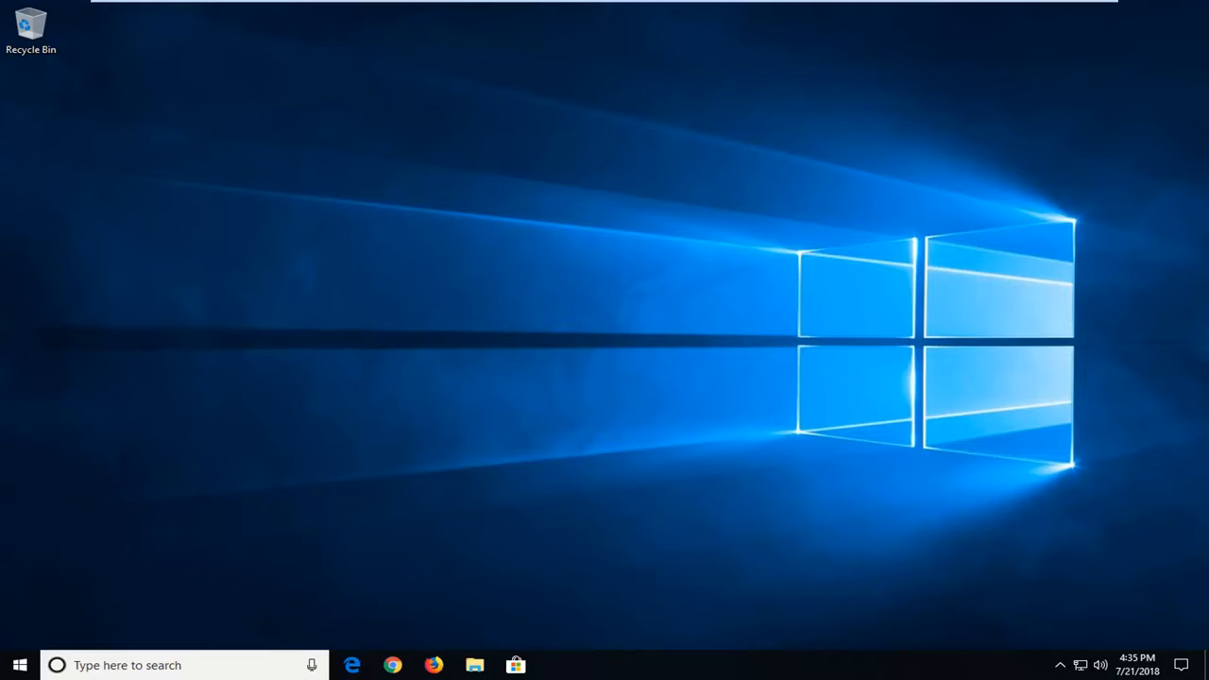
{"action": "mouse_move", "coordinate": [780, 247]}
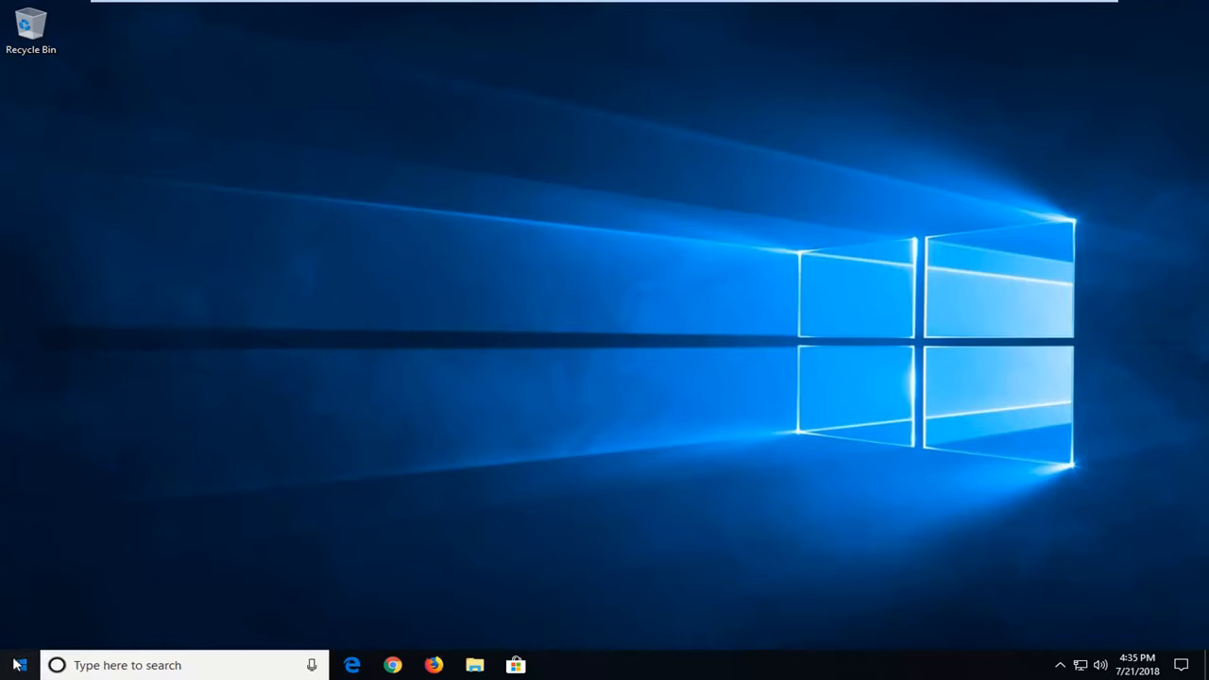
Step: Search the Start menu for "settings"
{"action": "left_click", "coordinate": [19, 665]}
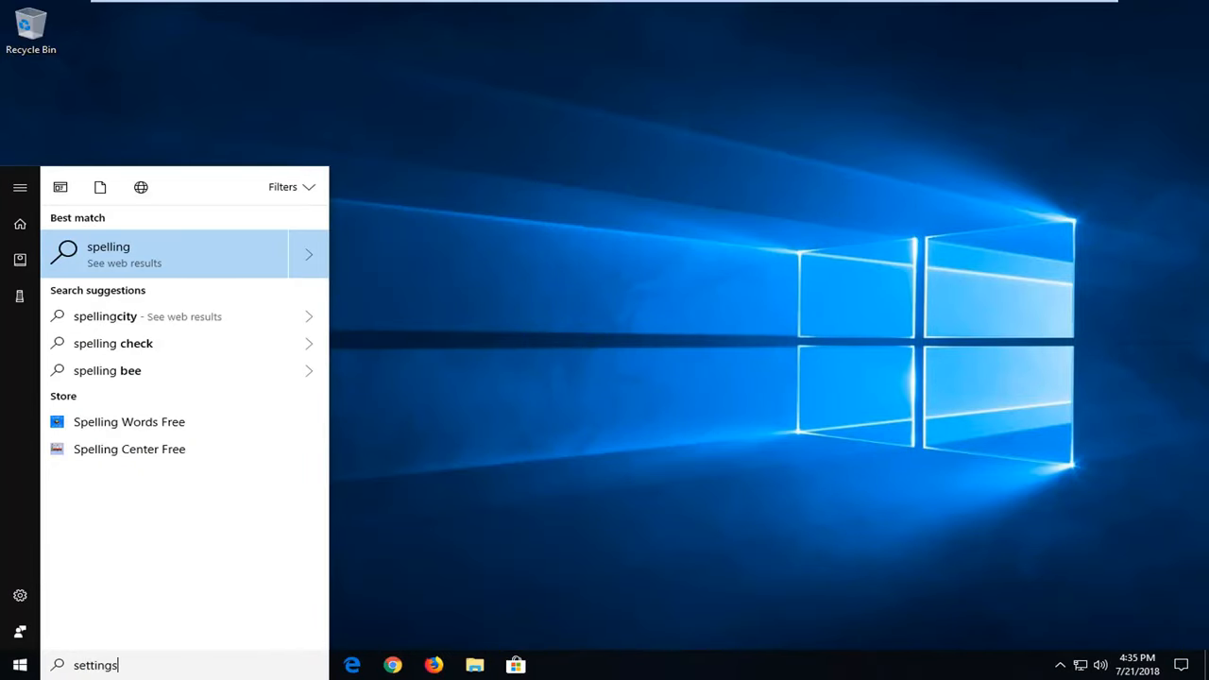
{"action": "type", "text": "settings"}
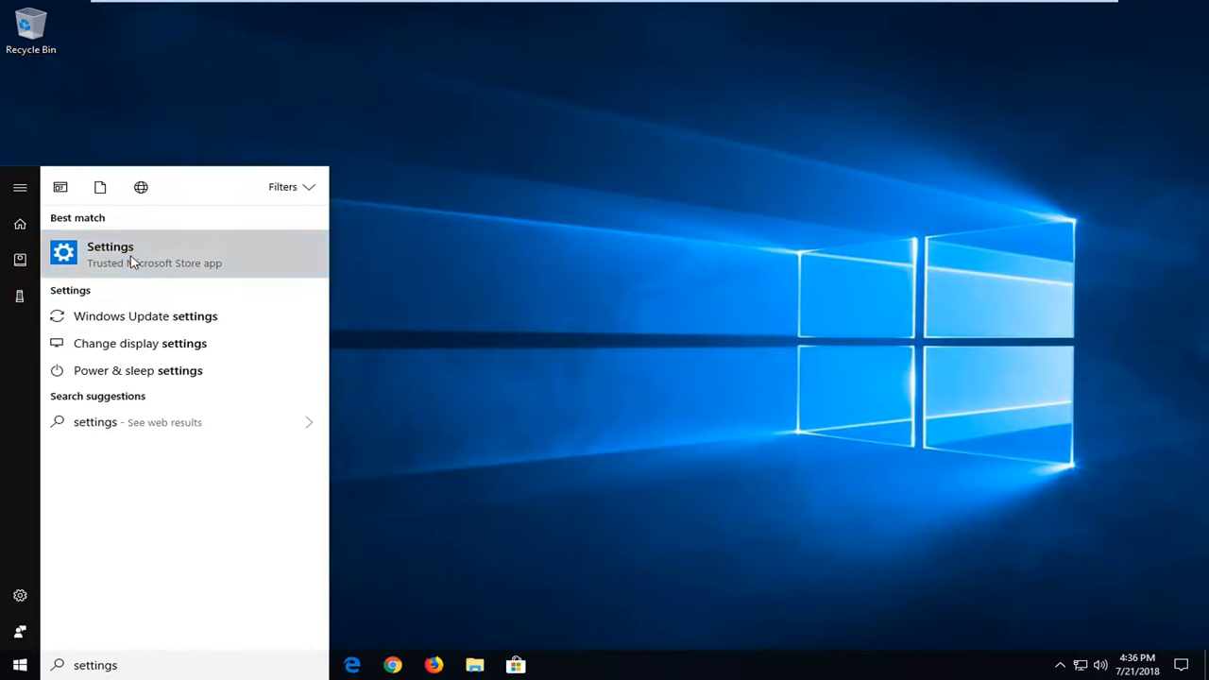
Step: Launch the Settings app from the best-match result
{"action": "left_click", "coordinate": [110, 253]}
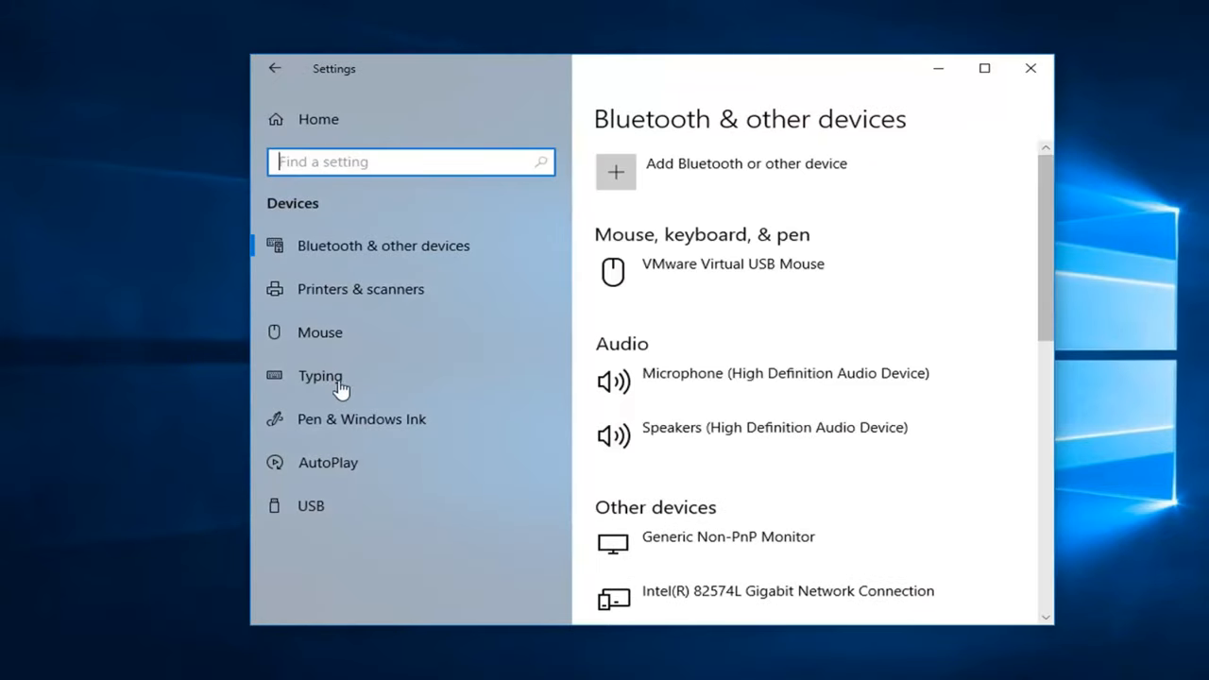
Step: Go to the Typing page to confirm Autocorrect and Highlight misspelled words are On
{"action": "left_click", "coordinate": [320, 375]}
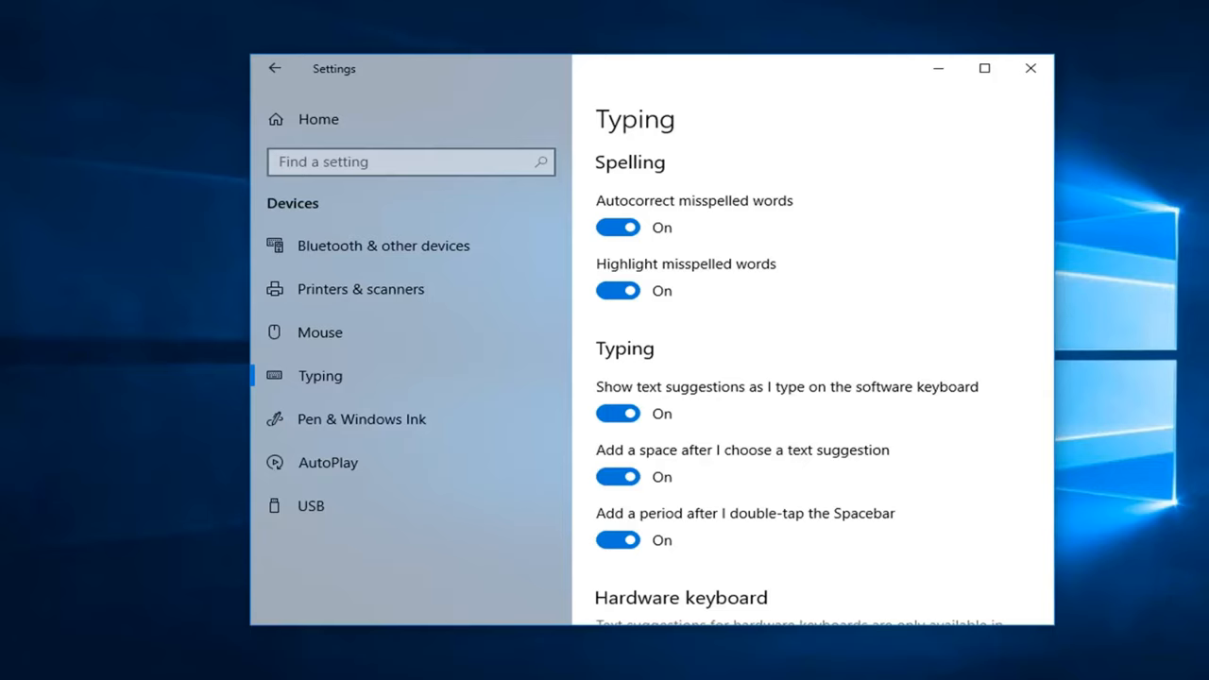
{"action": "mouse_move", "coordinate": [650, 298]}
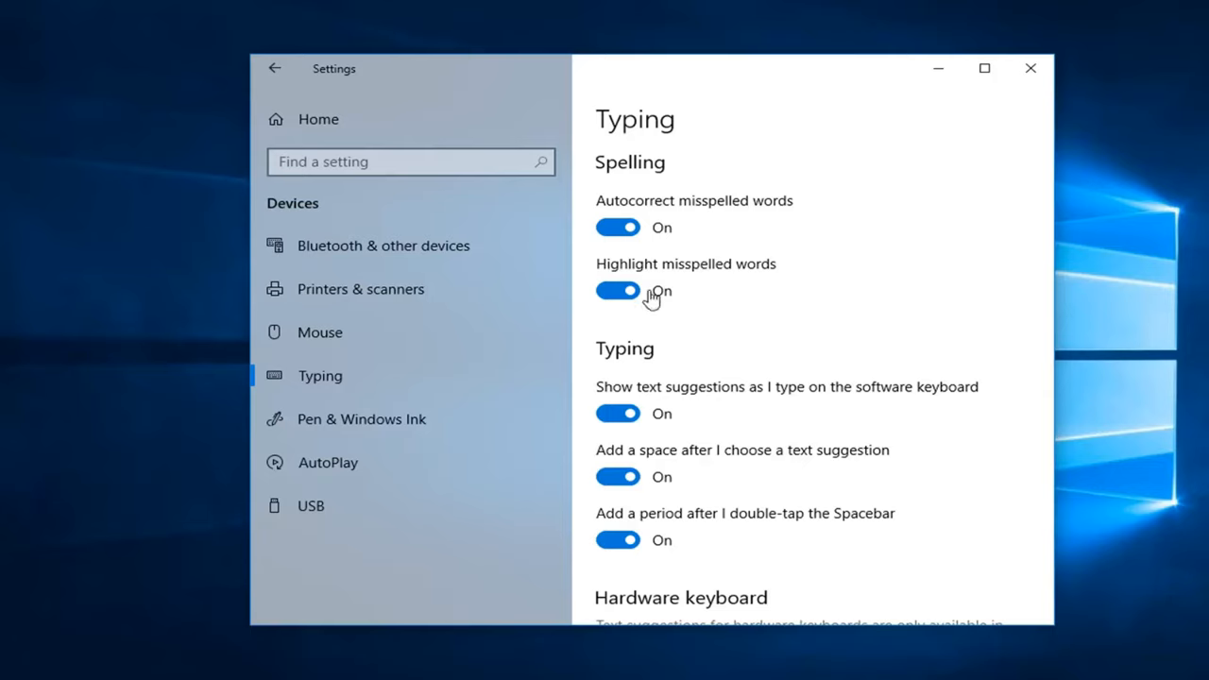